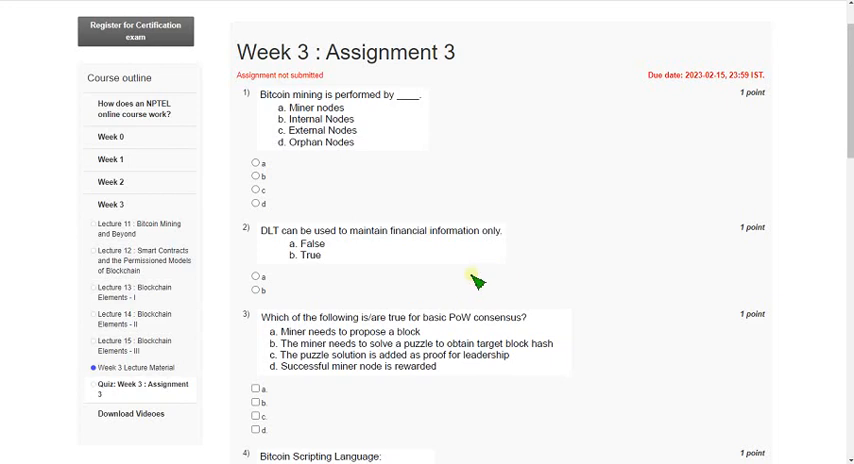
pyautogui.moveTo(366, 277)
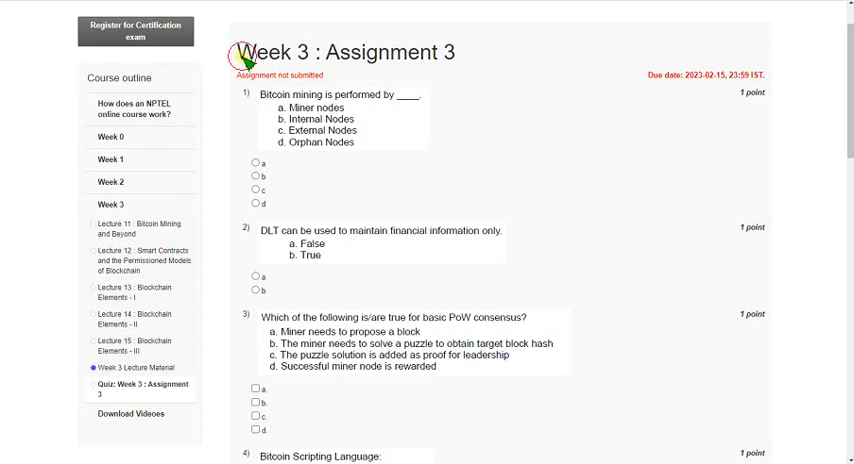
# - Select 'Miner nodes' for question 1 and 'False' for question 2 on DLT financial information
pyautogui.doubleClick(347, 52)
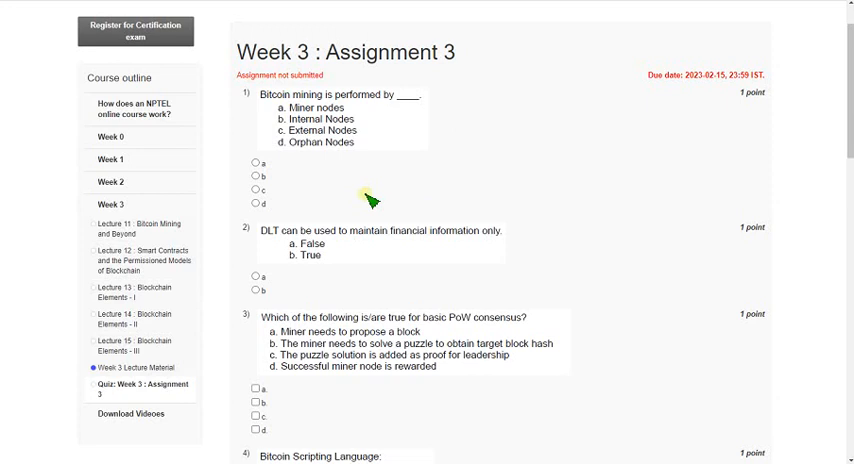
pyautogui.moveTo(371, 190)
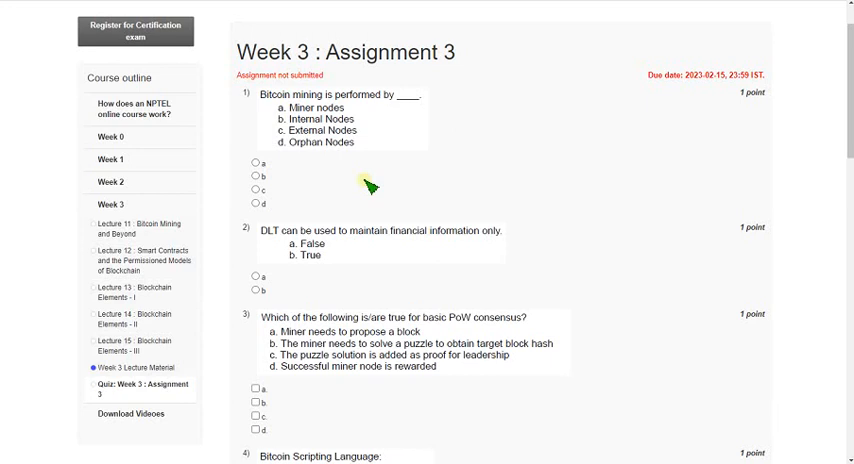
pyautogui.moveTo(393, 188)
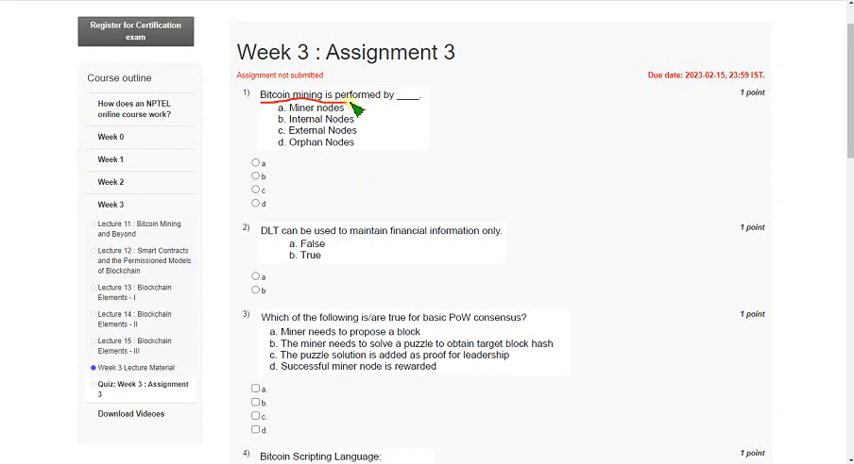
pyautogui.moveTo(263, 113)
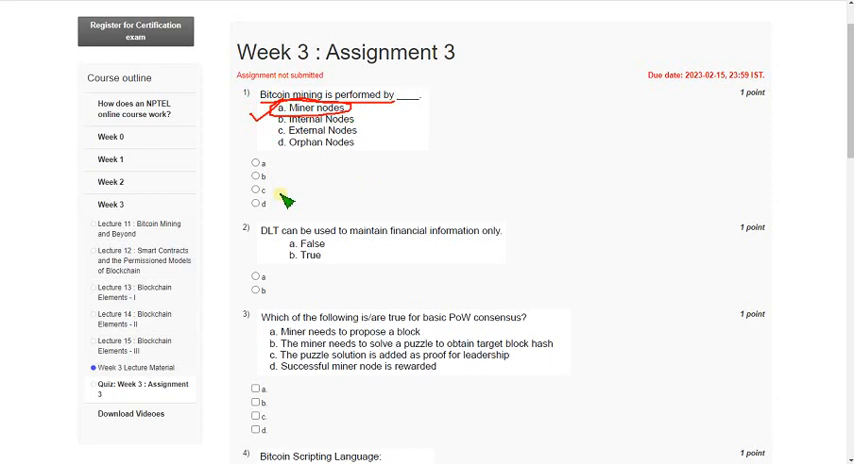
pyautogui.click(256, 164)
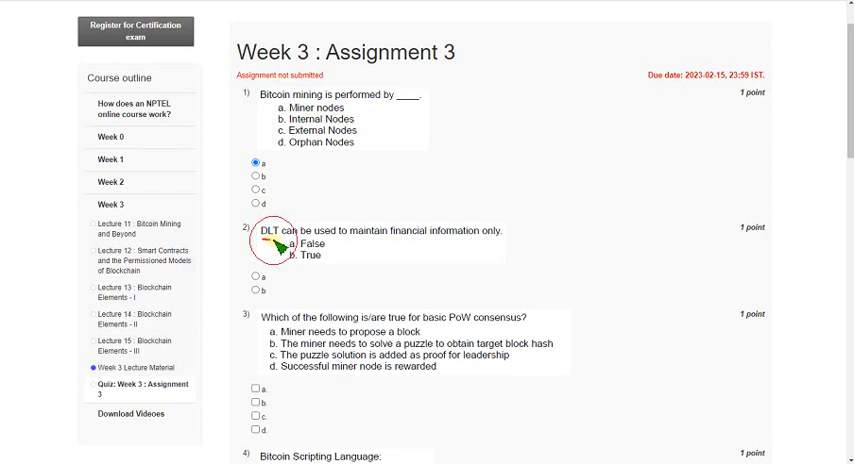
pyautogui.moveTo(260, 244); pyautogui.dragTo(390, 246)
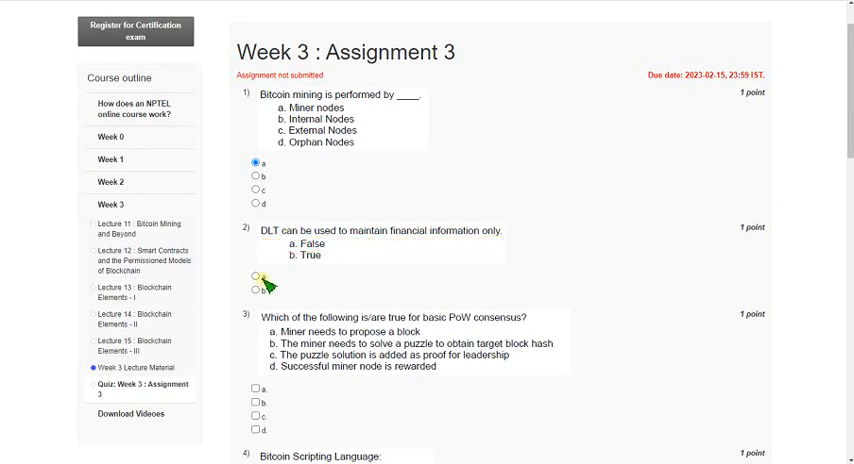
pyautogui.click(254, 278)
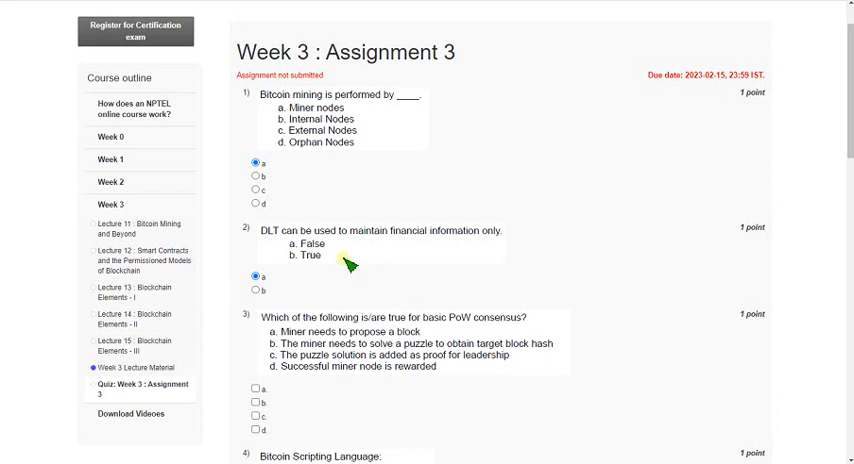
# - Tick options a, b, c and d under question 3 on basic PoW consensus
pyautogui.scroll(-3)
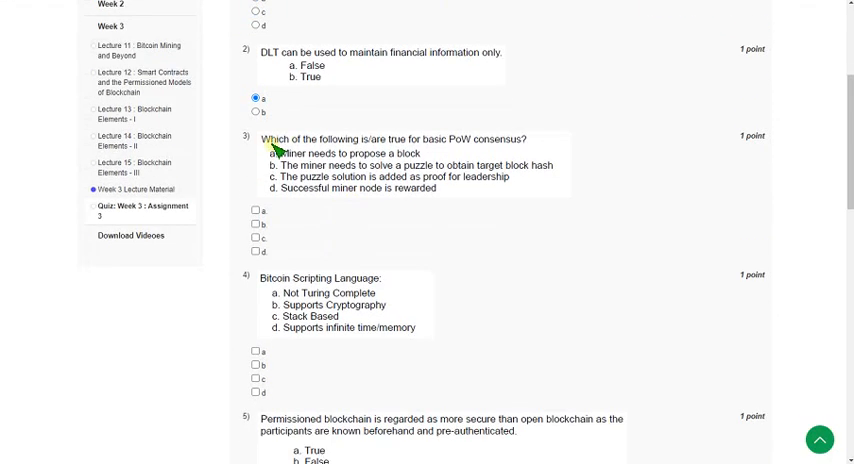
pyautogui.moveTo(445, 160)
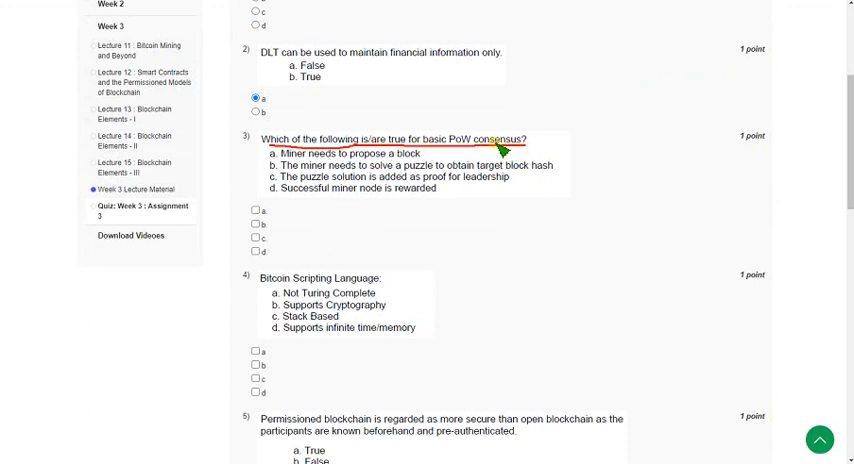
pyautogui.moveTo(385, 198)
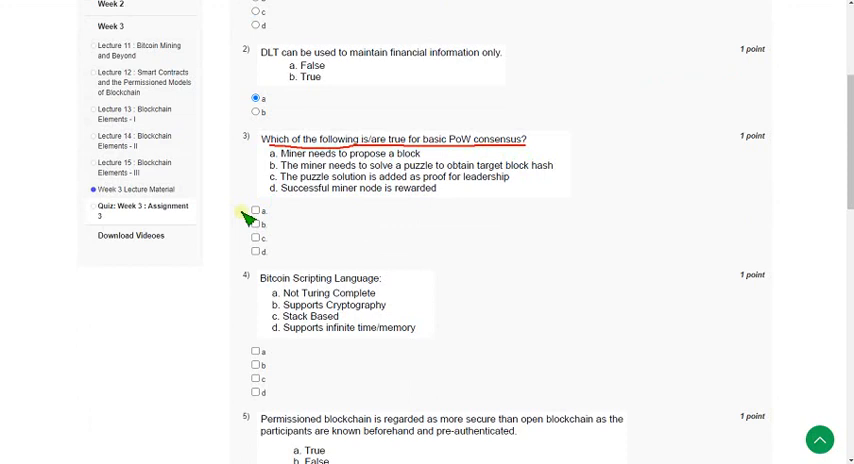
pyautogui.moveTo(255, 162)
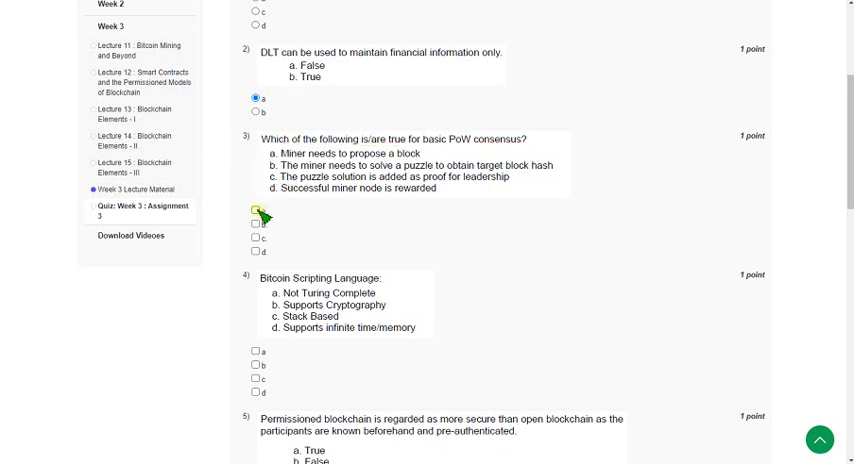
pyautogui.click(252, 250)
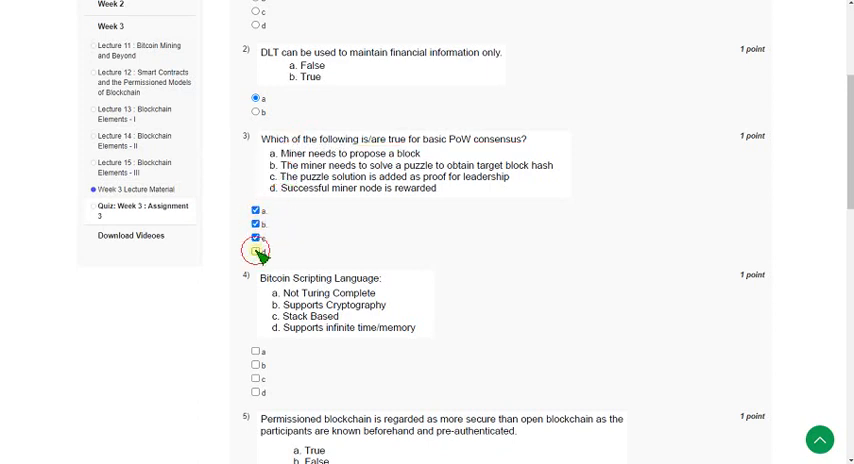
pyautogui.click(252, 251)
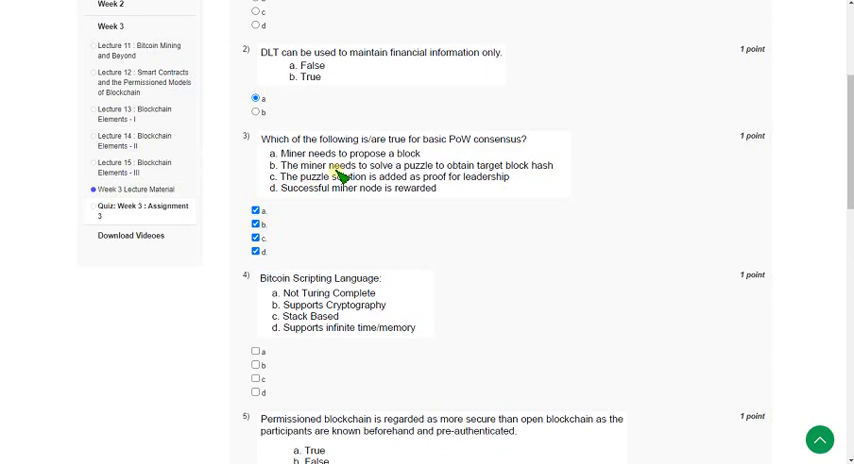
pyautogui.moveTo(285, 225)
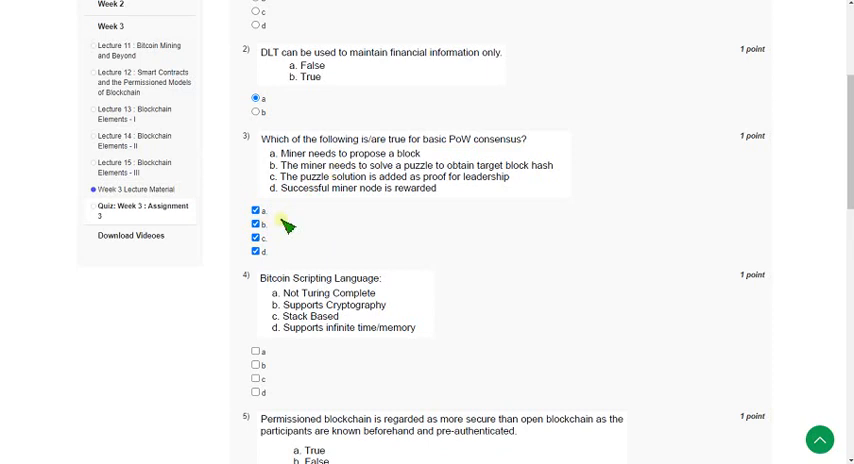
pyautogui.moveTo(270, 272)
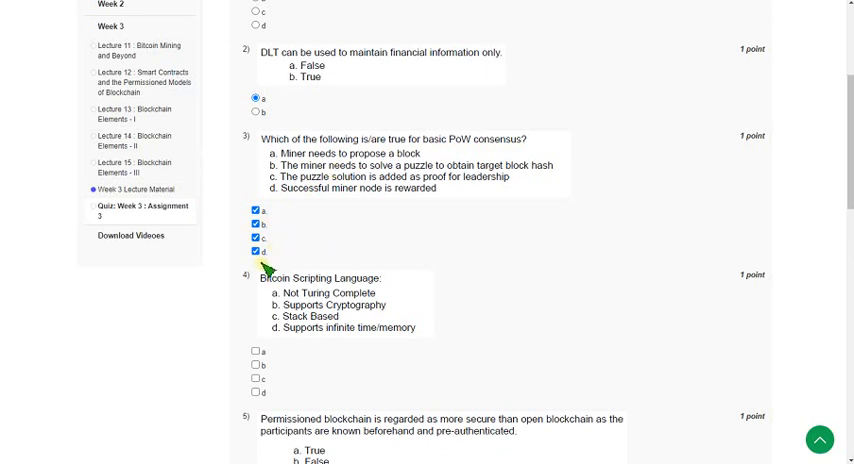
pyautogui.moveTo(262, 222)
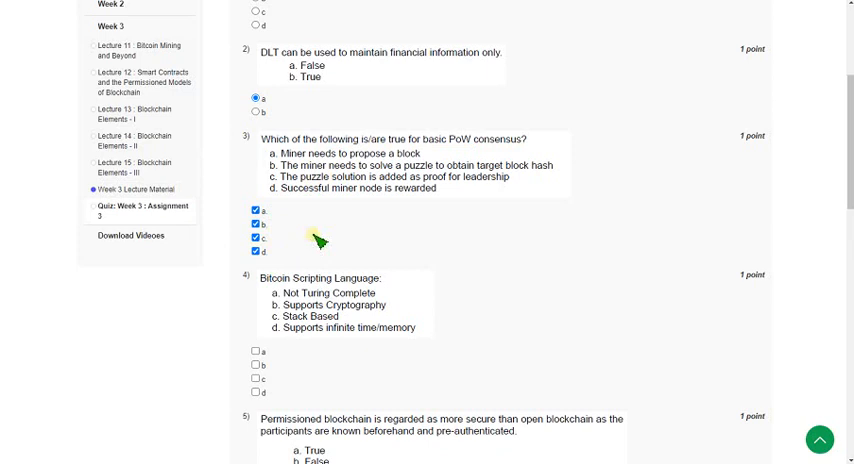
pyautogui.moveTo(255, 150)
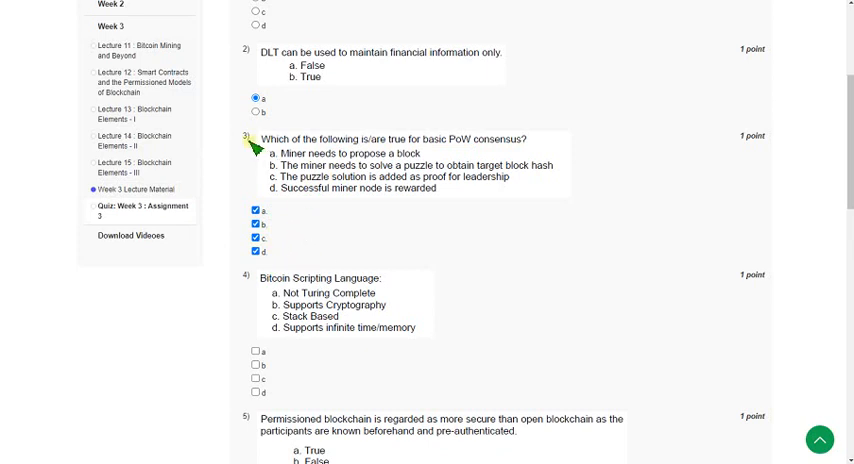
pyautogui.moveTo(300, 240)
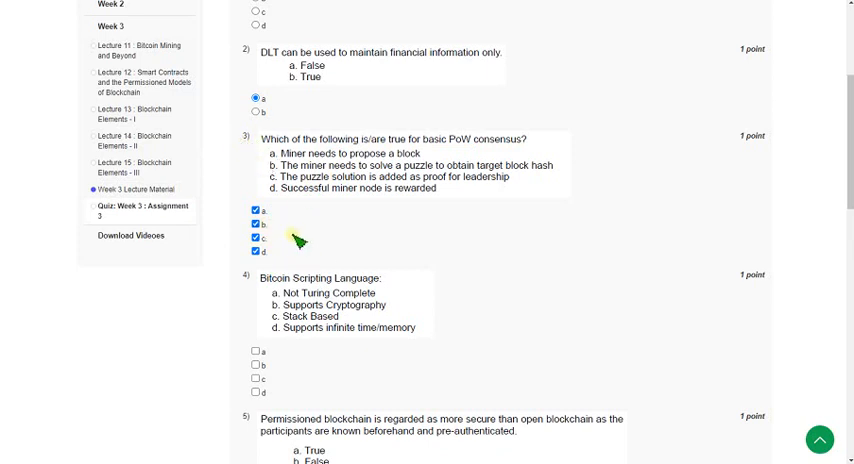
# - Scroll down through question 4 on the Bitcoin Scripting Language
pyautogui.scroll(-3)
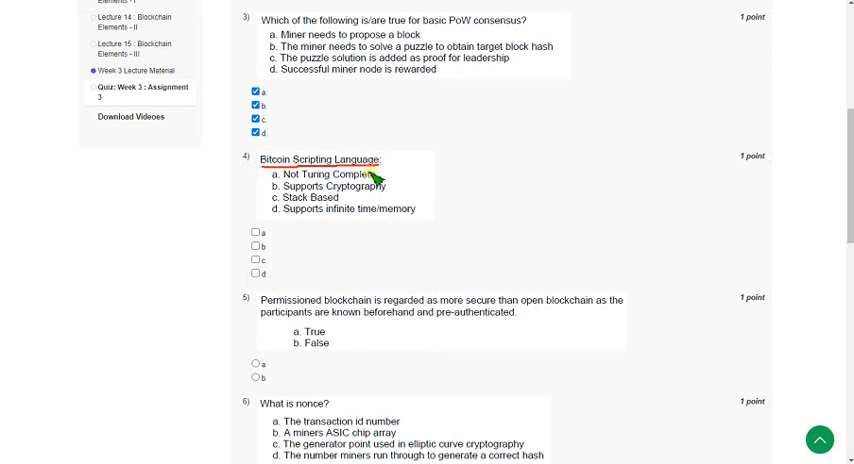
pyautogui.moveTo(332, 190)
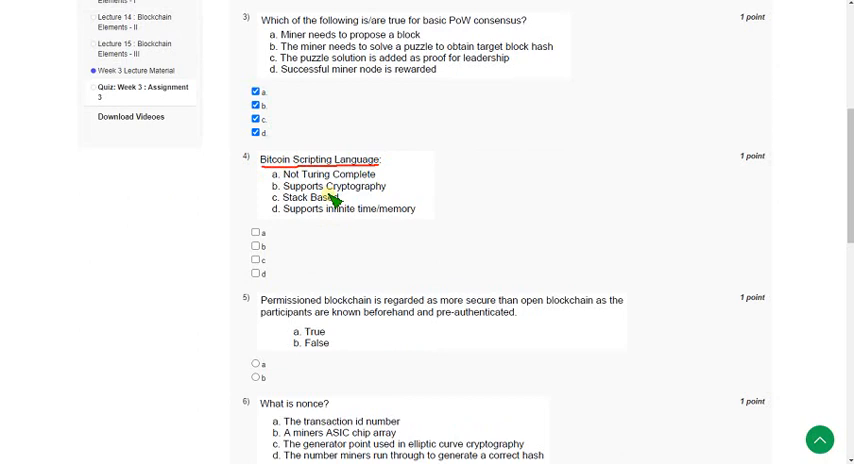
pyautogui.moveTo(253, 188)
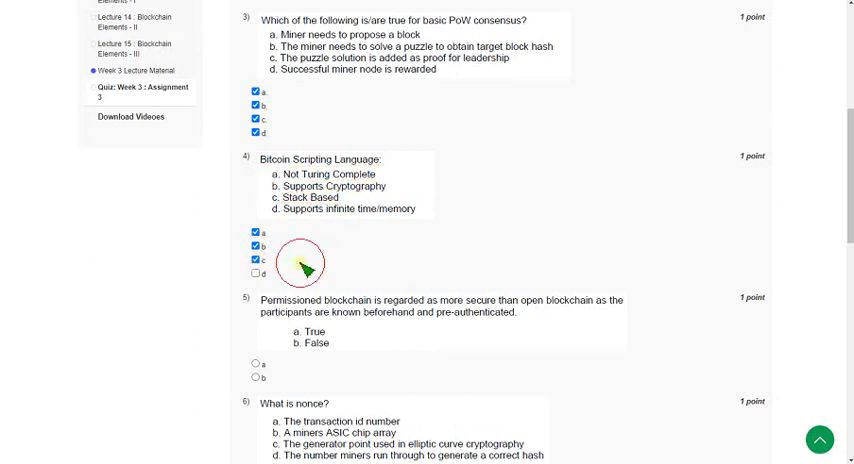
pyautogui.scroll(-3)
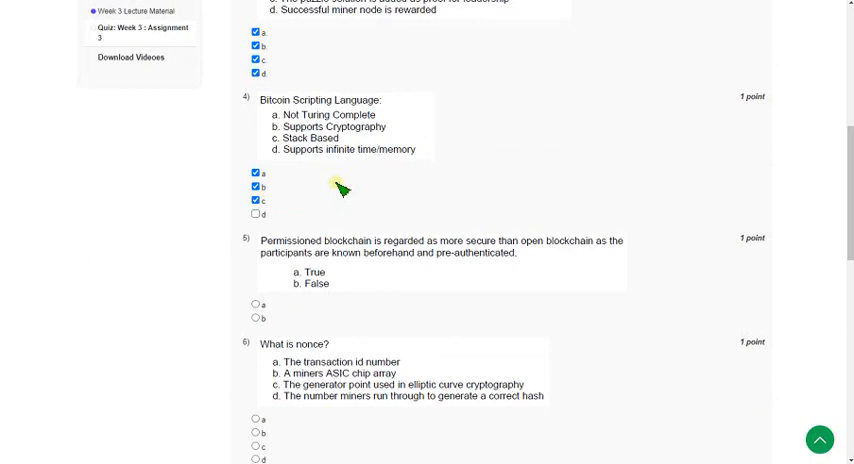
# - Select option a, True, for question 5 on permissioned blockchain security
pyautogui.scroll(-3)
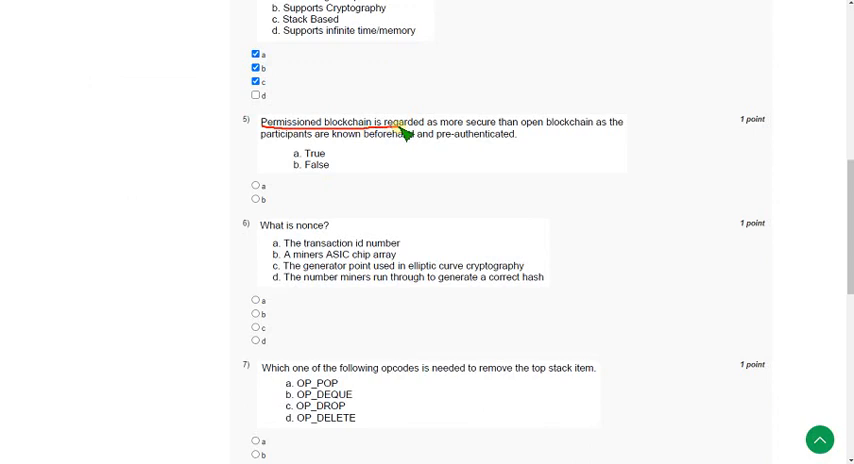
pyautogui.moveTo(398, 122); pyautogui.dragTo(590, 128)
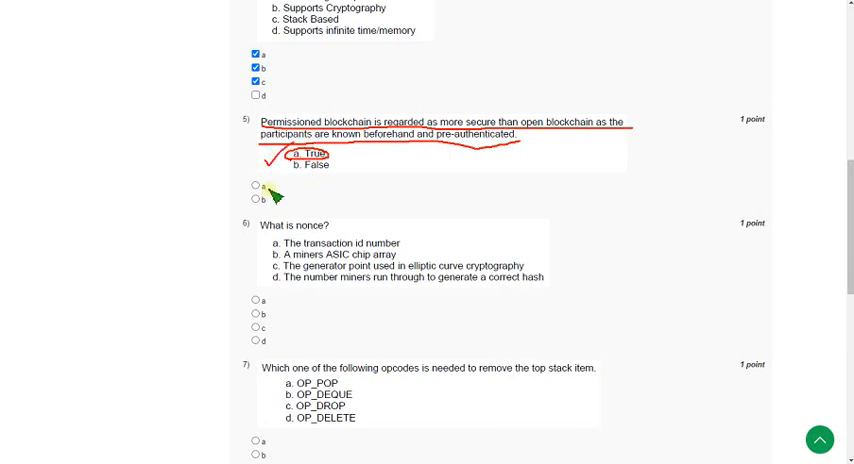
pyautogui.click(255, 187)
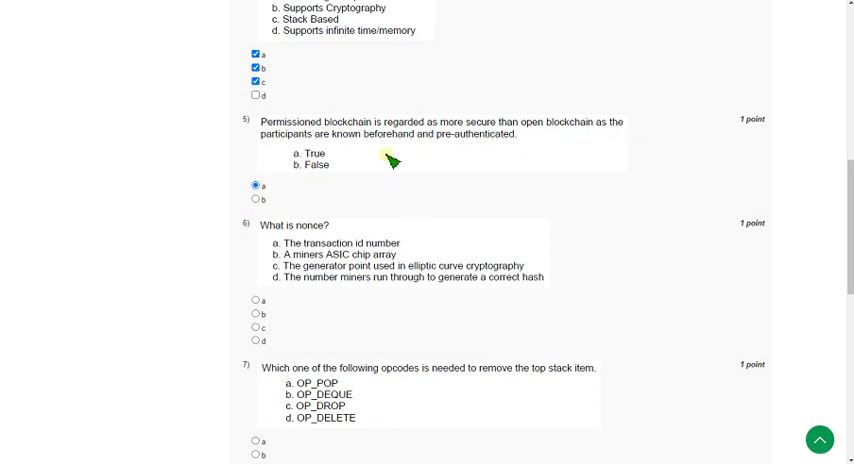
# - Select option d for question 6: the number miners run through for a correct hash
pyautogui.scroll(-3)
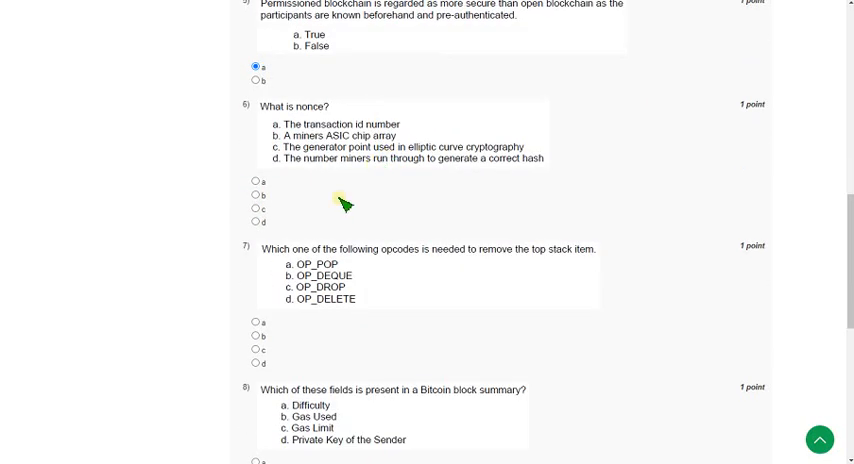
pyautogui.moveTo(260, 117)
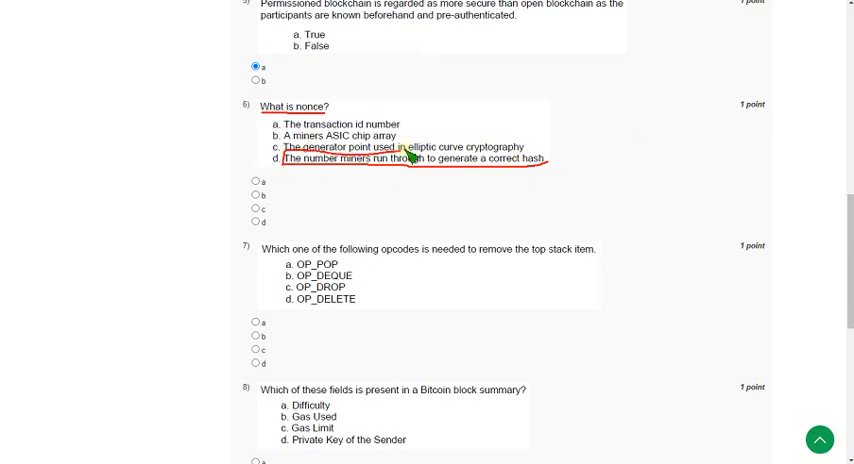
pyautogui.moveTo(410, 158); pyautogui.dragTo(540, 170)
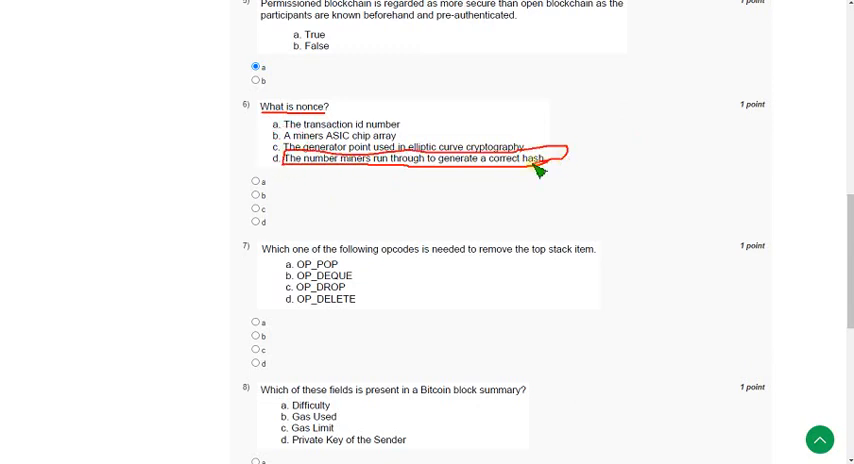
pyautogui.moveTo(258, 172)
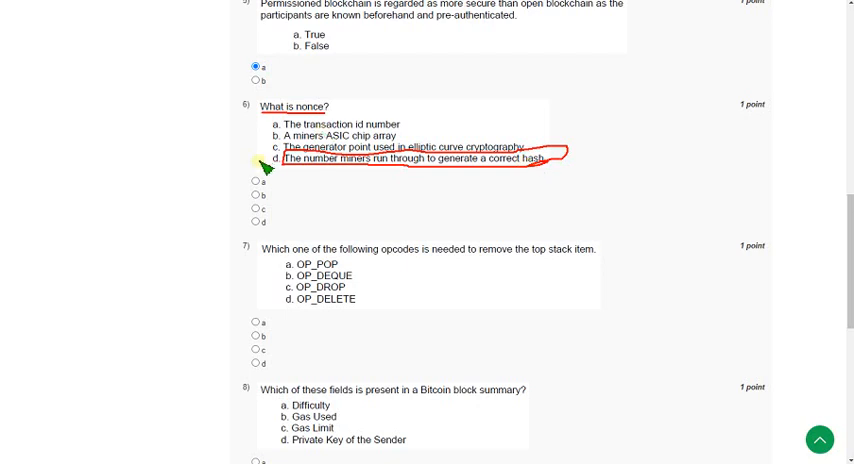
pyautogui.moveTo(272, 207)
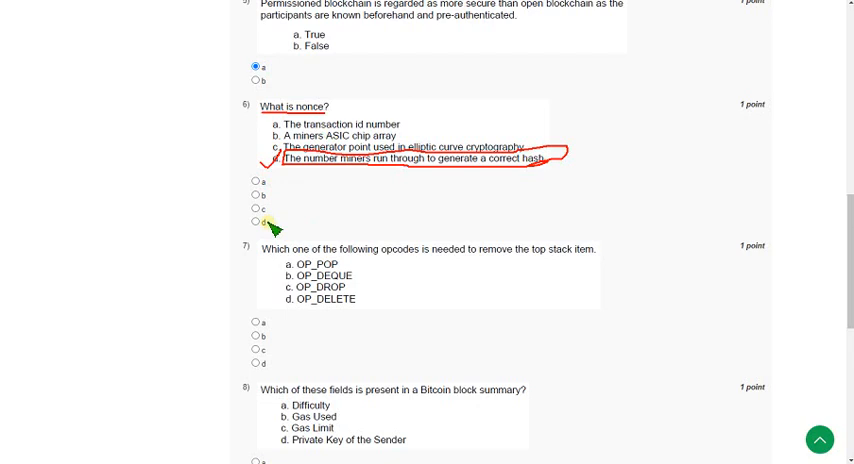
pyautogui.click(255, 221)
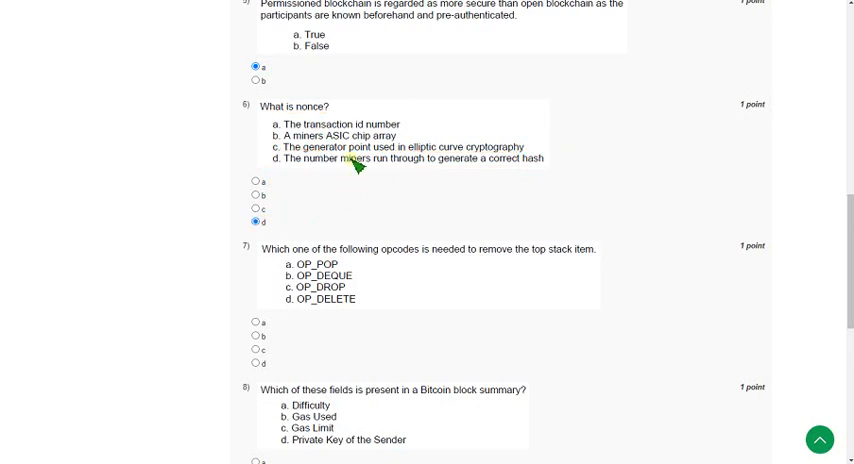
pyautogui.scroll(-3)
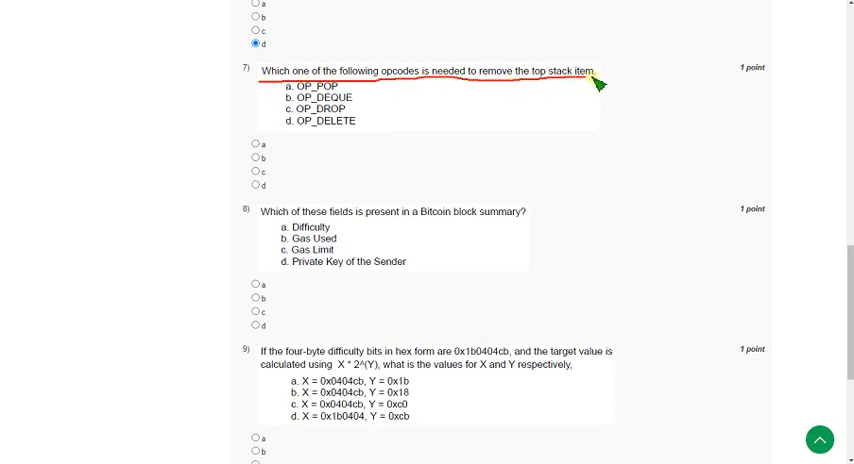
pyautogui.moveTo(410, 113)
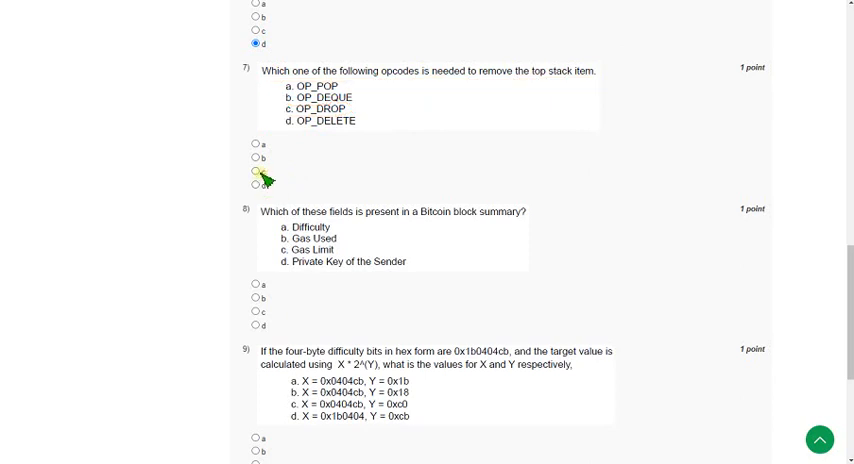
# - Select option c, OP_DROP, for question 7
pyautogui.click(259, 171)
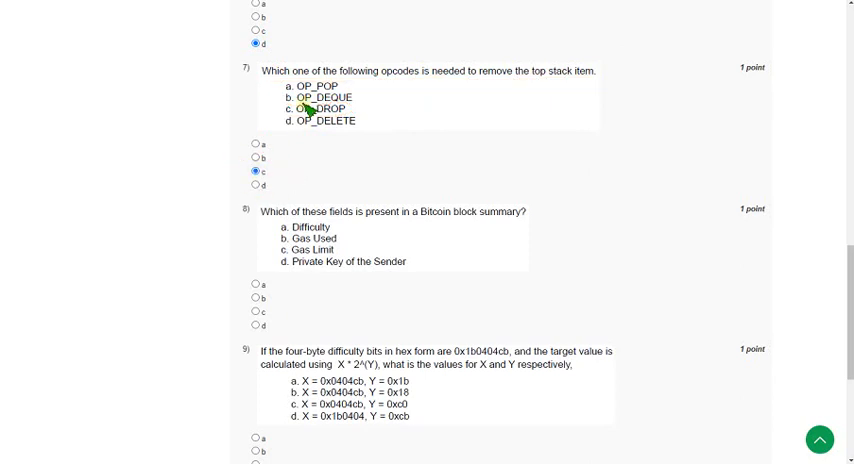
pyautogui.moveTo(290, 158)
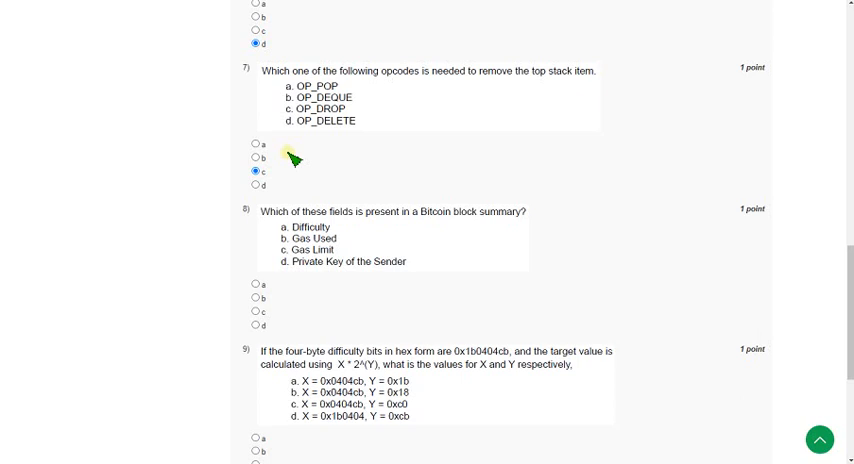
# - Select option a, Difficulty, for question 8 on the Bitcoin block summary
pyautogui.scroll(-3)
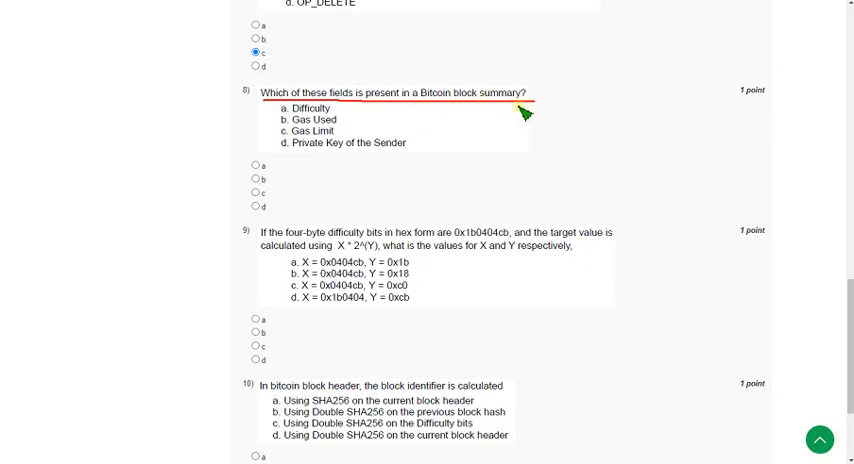
pyautogui.moveTo(305, 115)
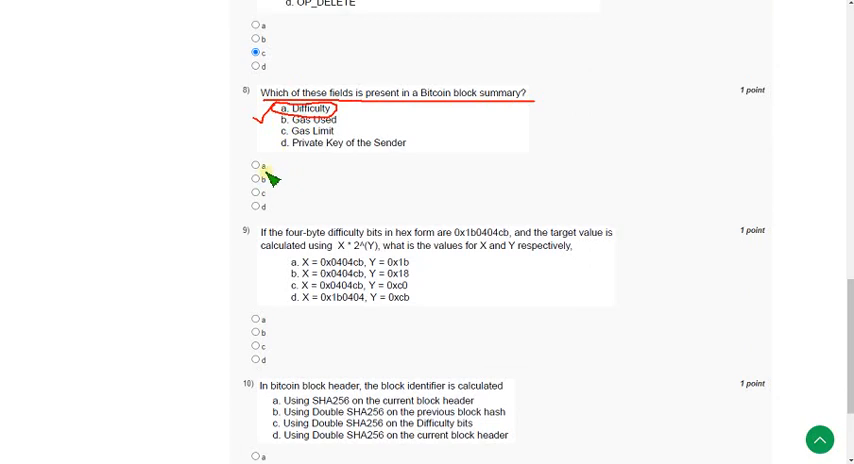
pyautogui.click(250, 165)
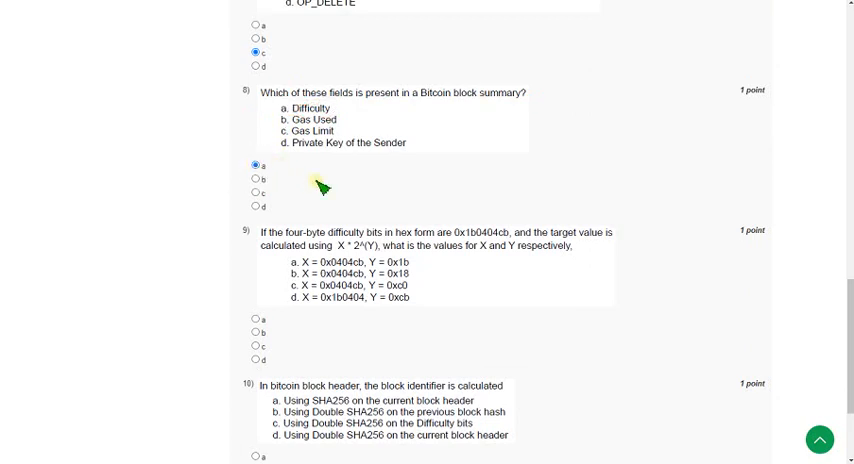
pyautogui.scroll(-3)
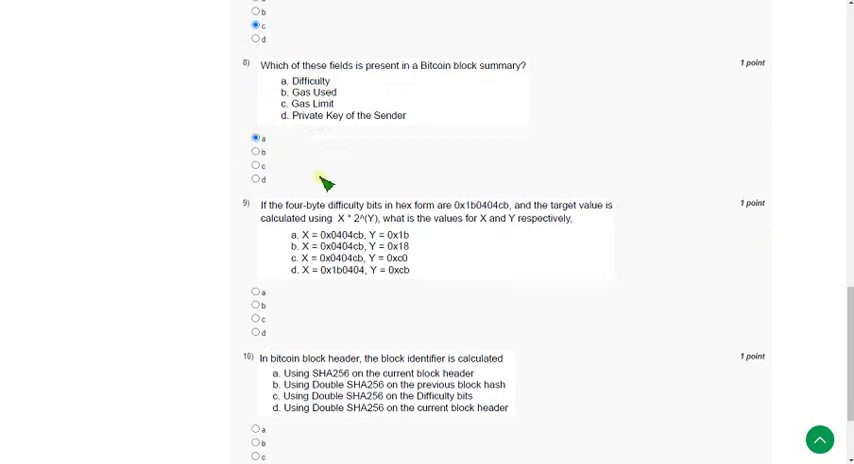
# - Select option c (X = 0x0404cb, Y = 0xc0) for question 9 on difficulty bits
pyautogui.scroll(-3)
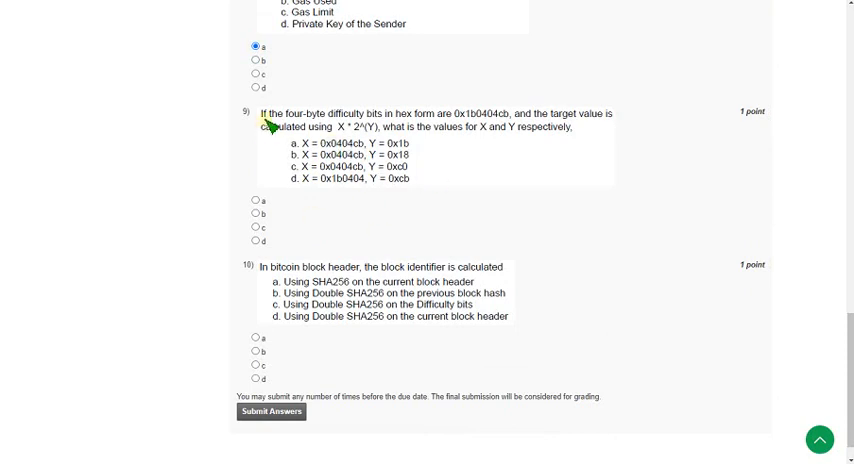
pyautogui.moveTo(262, 124)
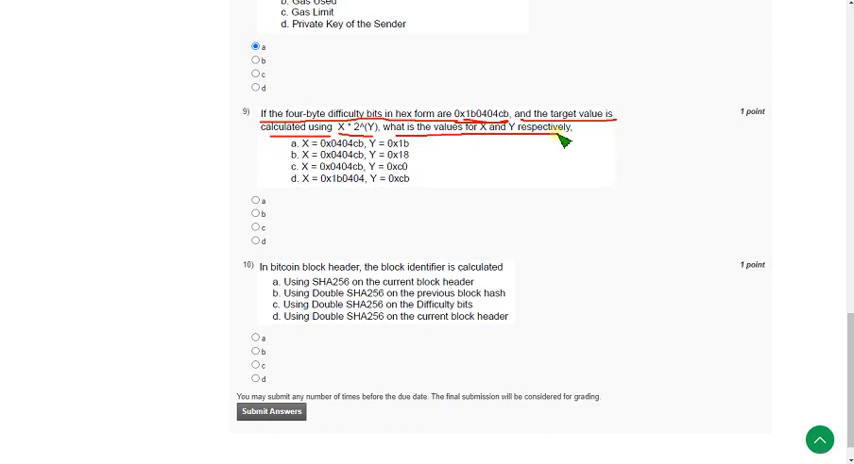
pyautogui.moveTo(565, 140)
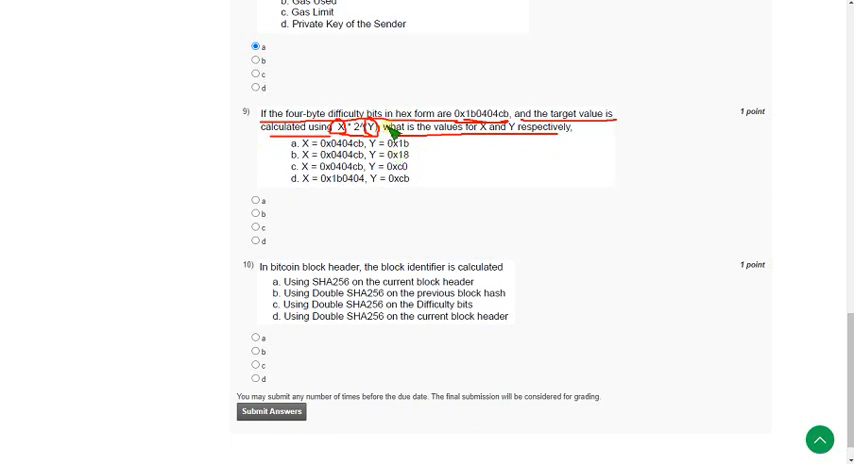
pyautogui.moveTo(390, 135)
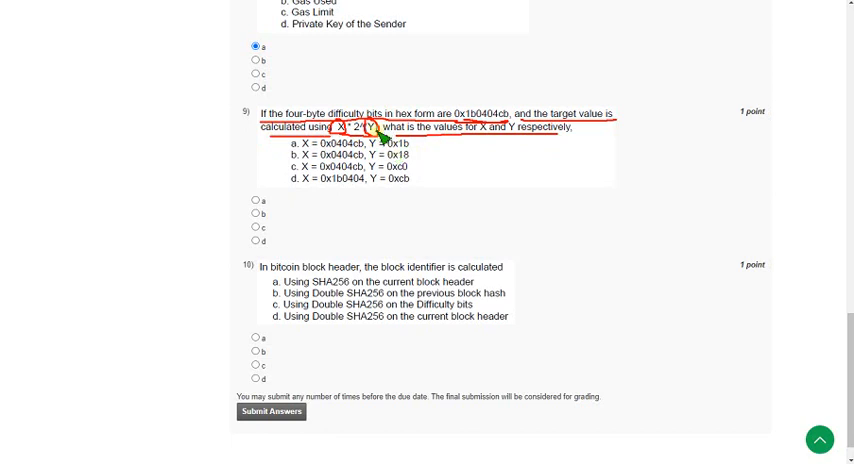
pyautogui.moveTo(384, 134)
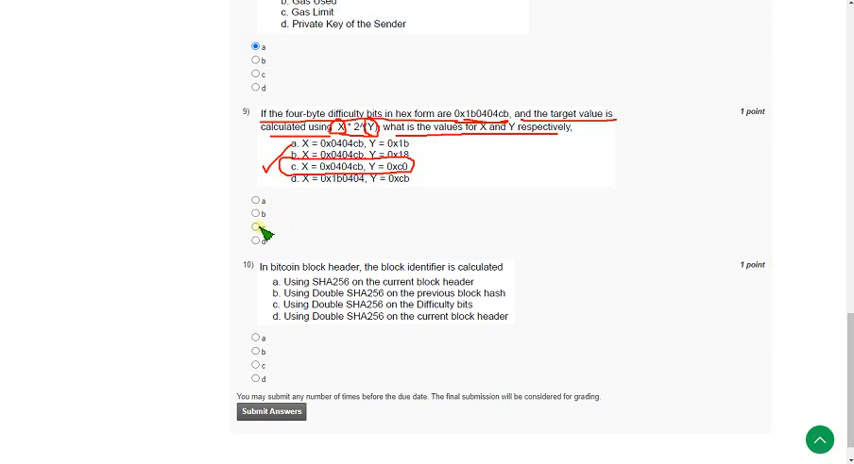
pyautogui.click(255, 228)
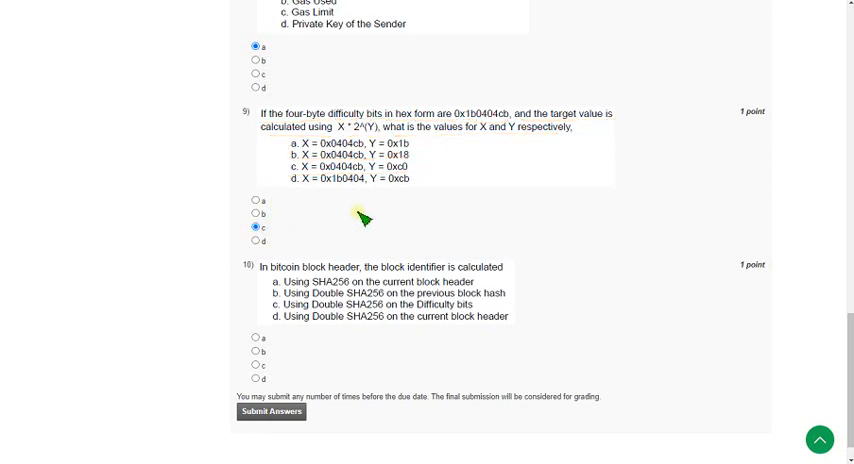
# - Select option d, Double SHA256 on the current block header, for question 10
pyautogui.scroll(-3)
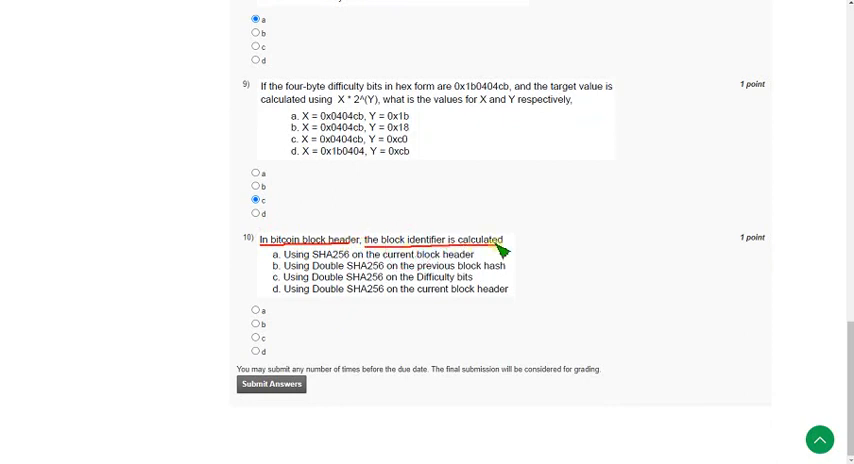
pyautogui.moveTo(300, 307)
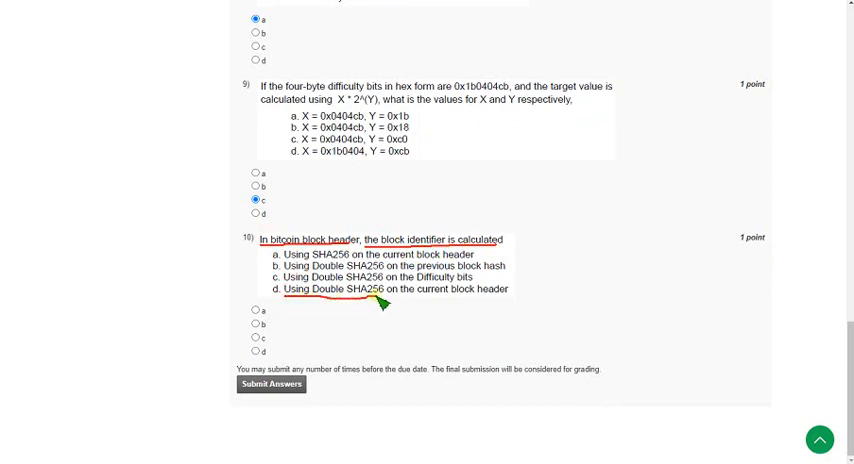
pyautogui.moveTo(515, 305)
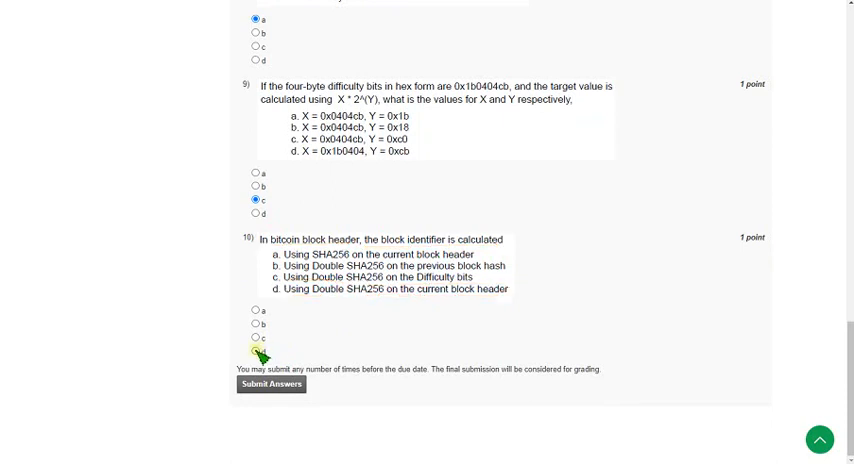
pyautogui.click(256, 351)
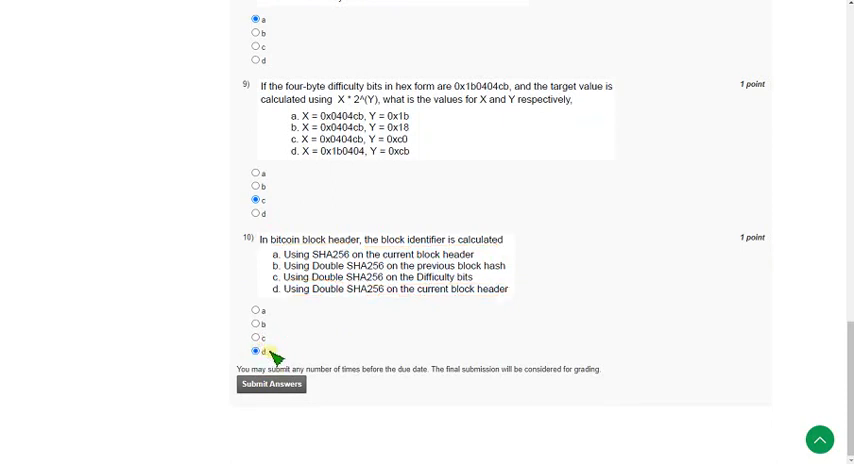